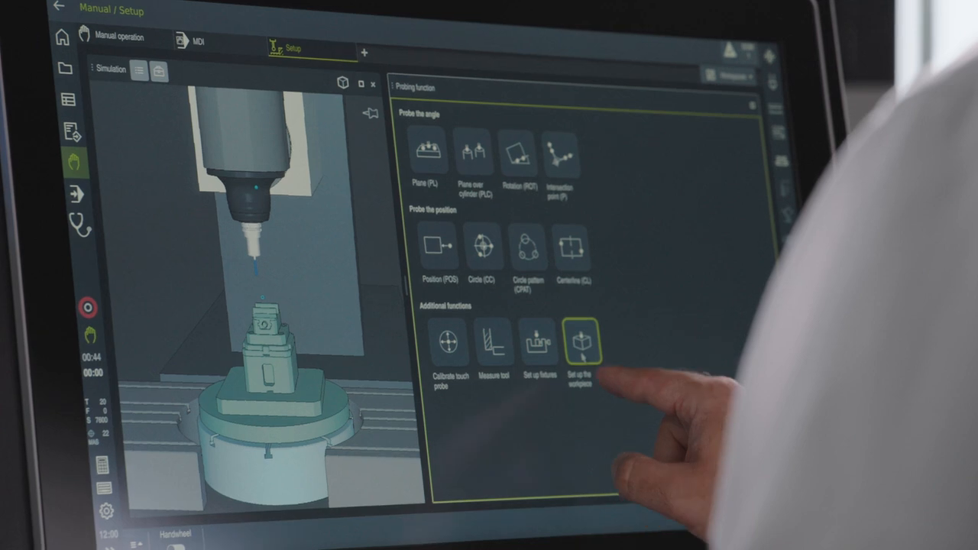
Step: Start the 'Set up the workpiece' probing function, bringing up its file selection list
{"action": "left_click", "coordinate": [581, 343]}
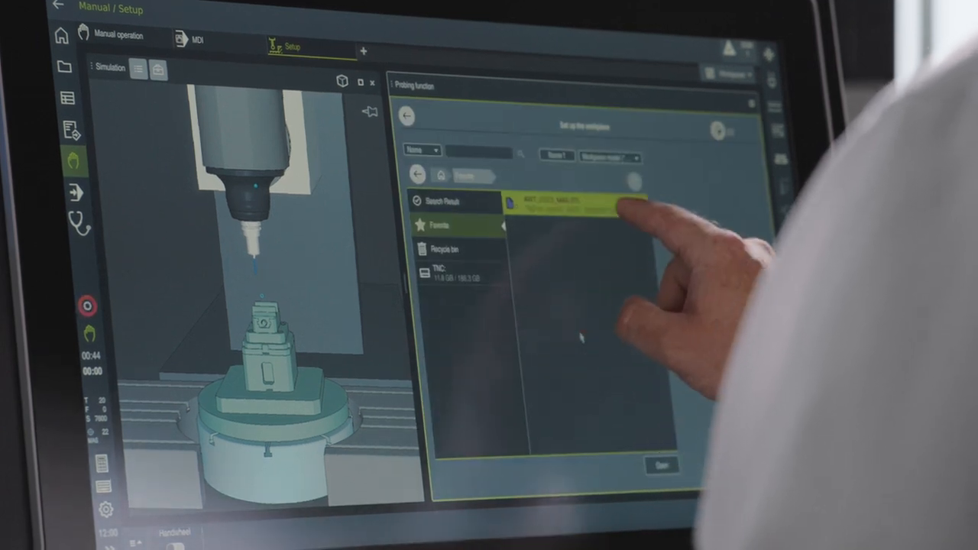